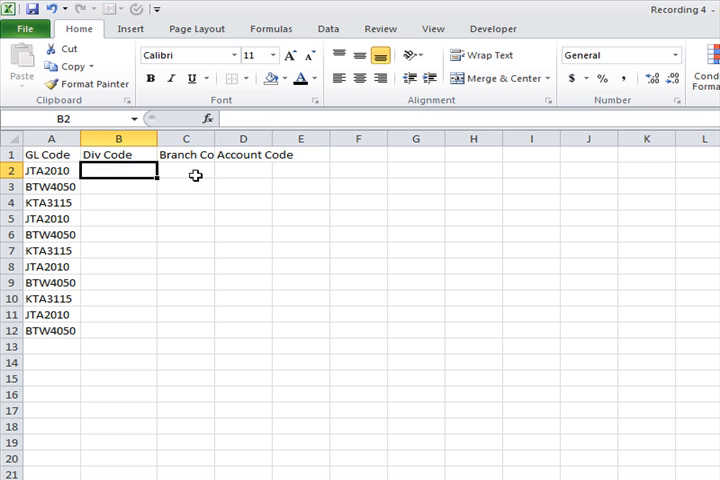
type("=MID(A2,")
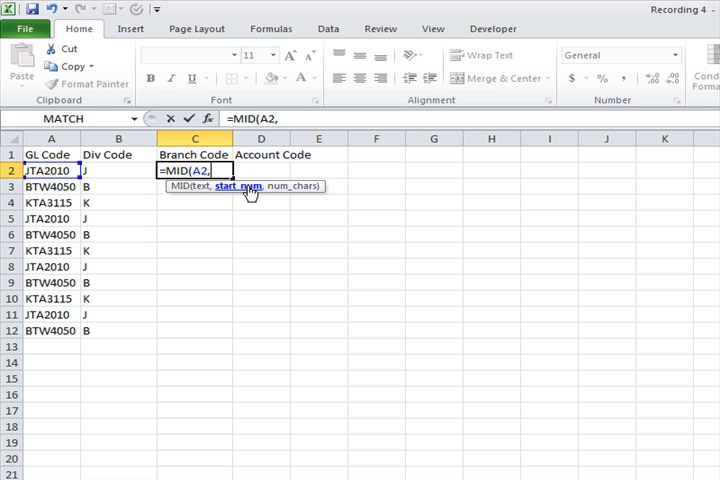